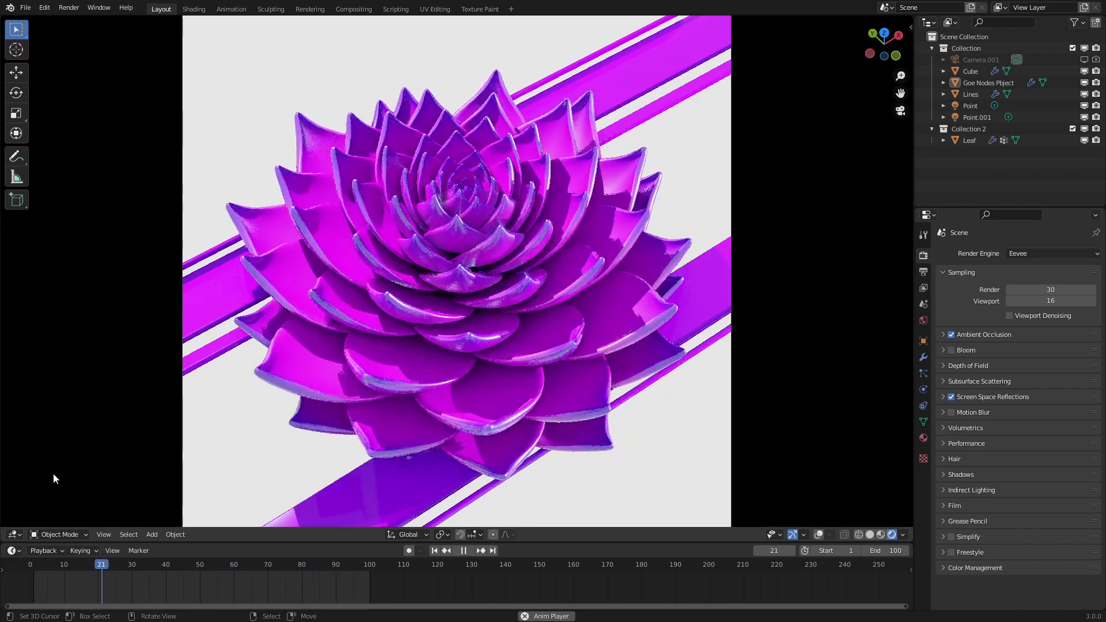
# - Add a new mesh plane to the scene from the node-editing workspace
pyautogui.click(463, 551)
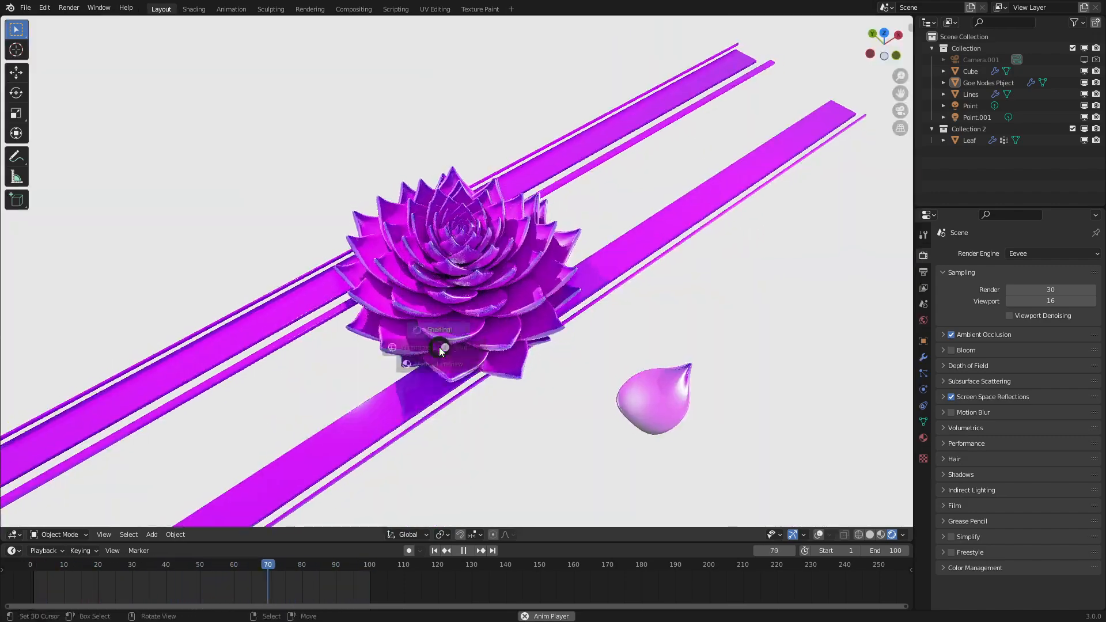
pyautogui.click(194, 8)
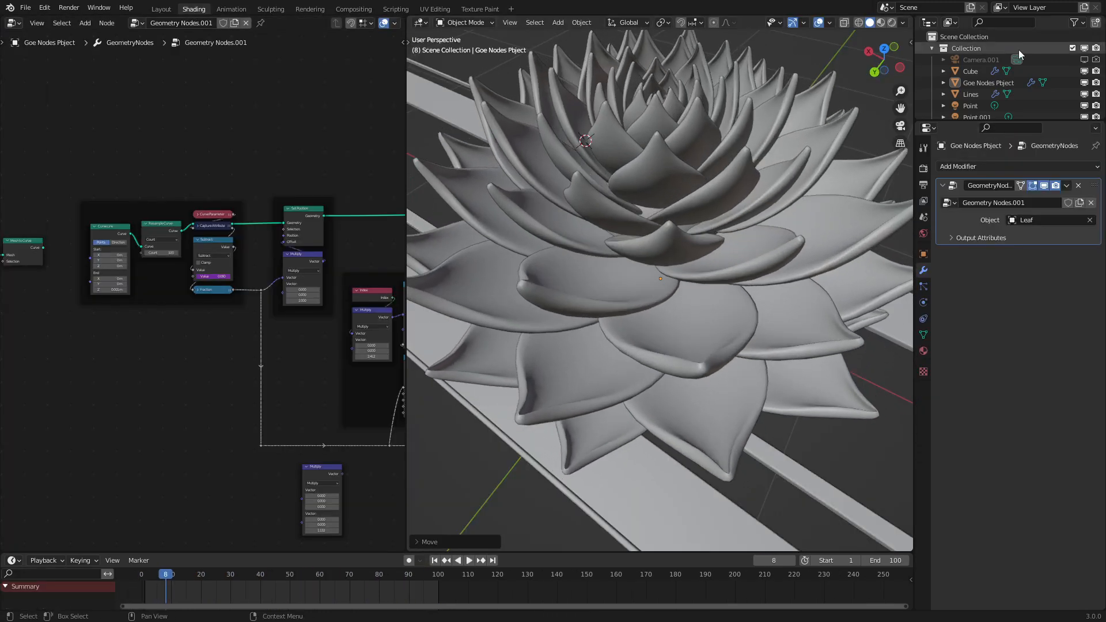
pyautogui.click(558, 22)
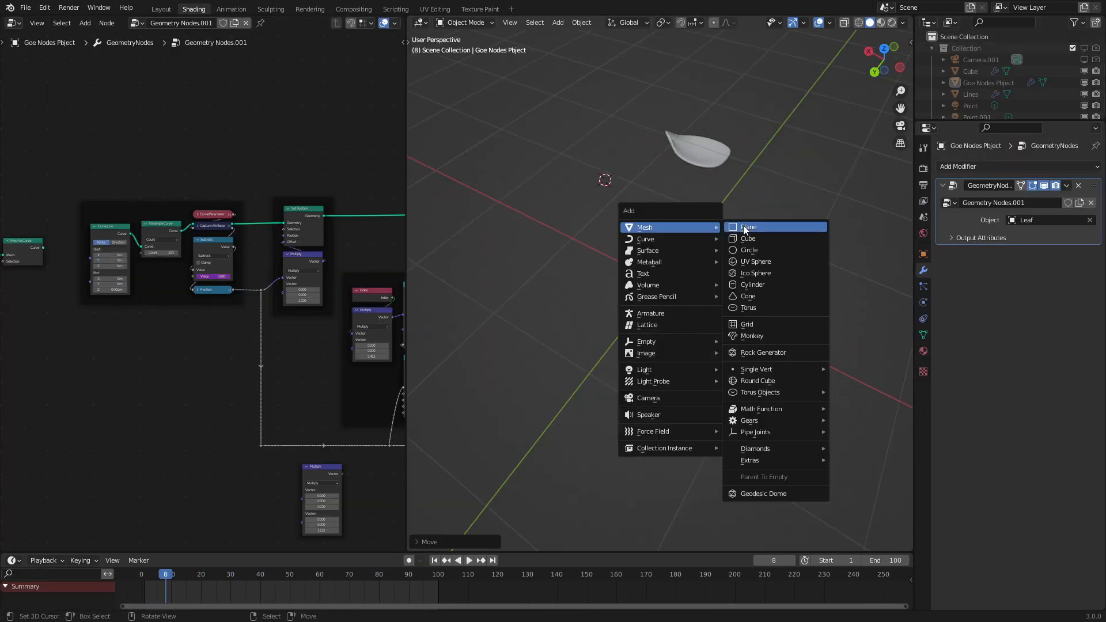
pyautogui.click(749, 227)
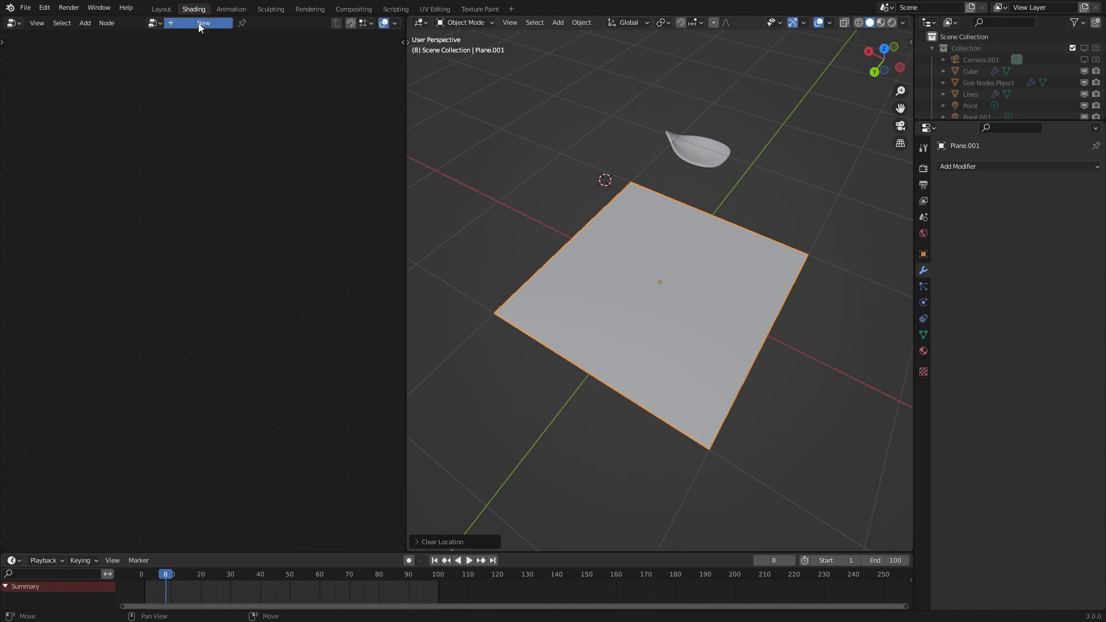
# - Create a new geometry node tree on the plane and add a Curve Line node
pyautogui.click(203, 23)
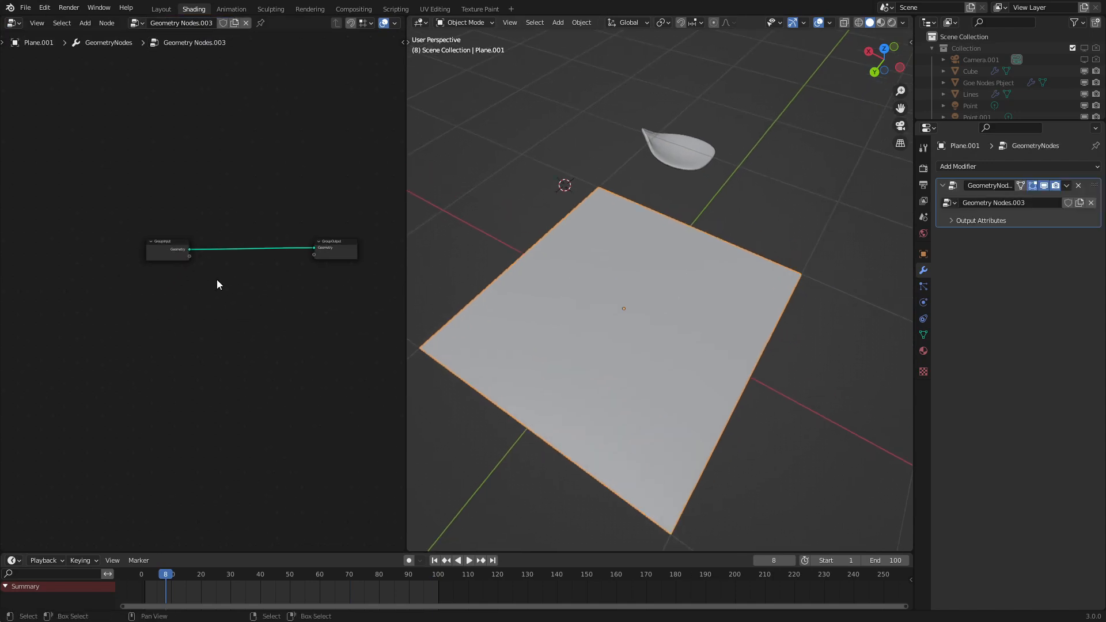
pyautogui.click(85, 23)
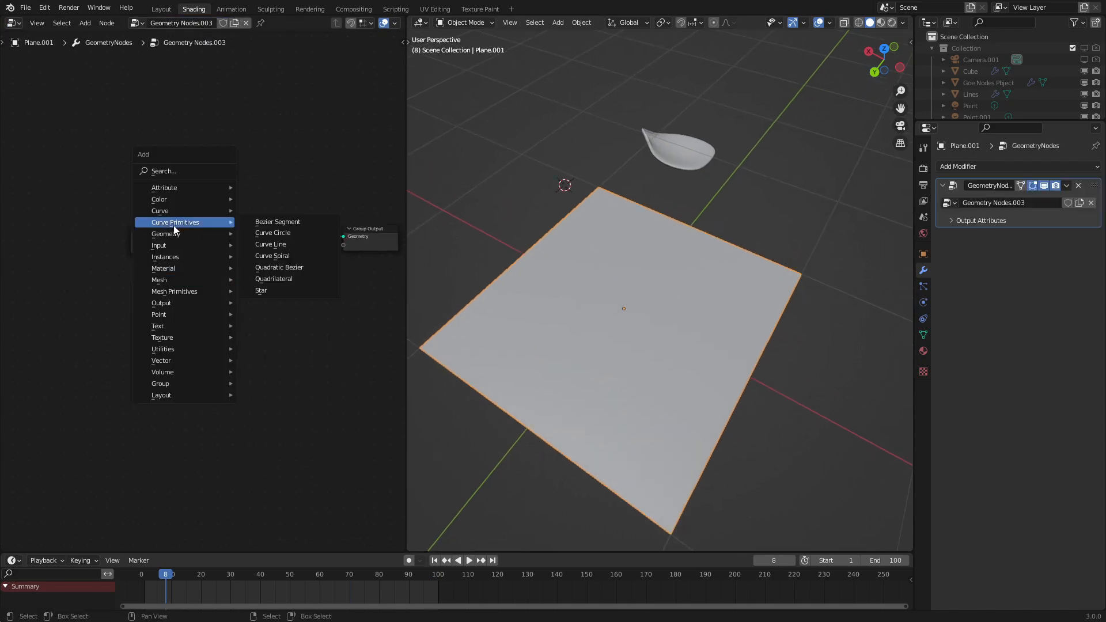
pyautogui.click(271, 244)
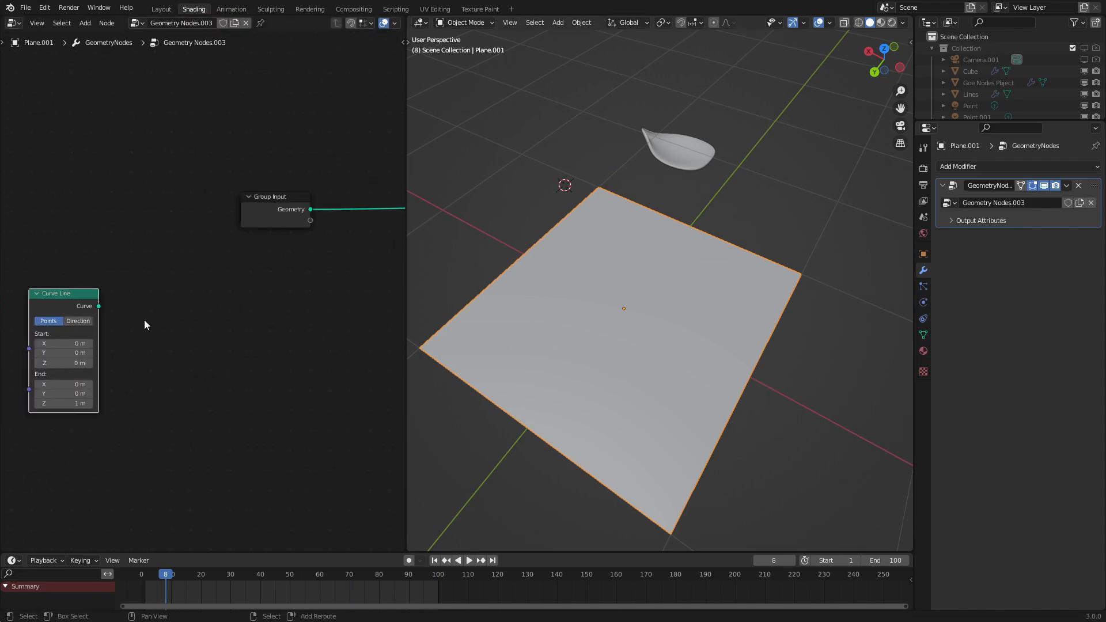
# - Add a Resample Curve node by searching 'resa'
pyautogui.click(85, 23)
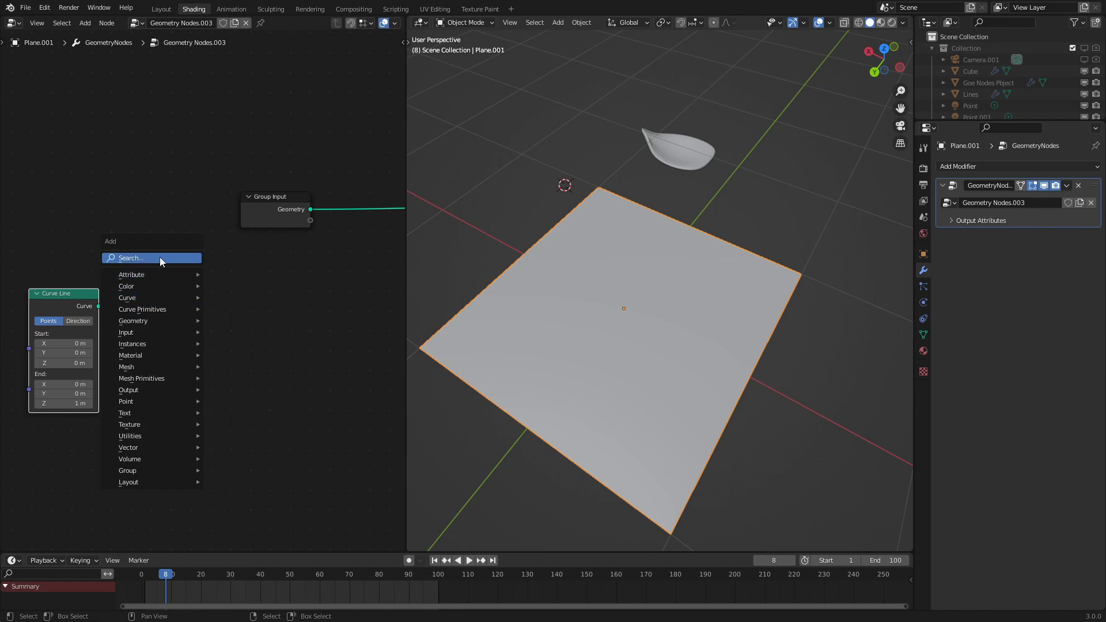
pyautogui.write('resa')
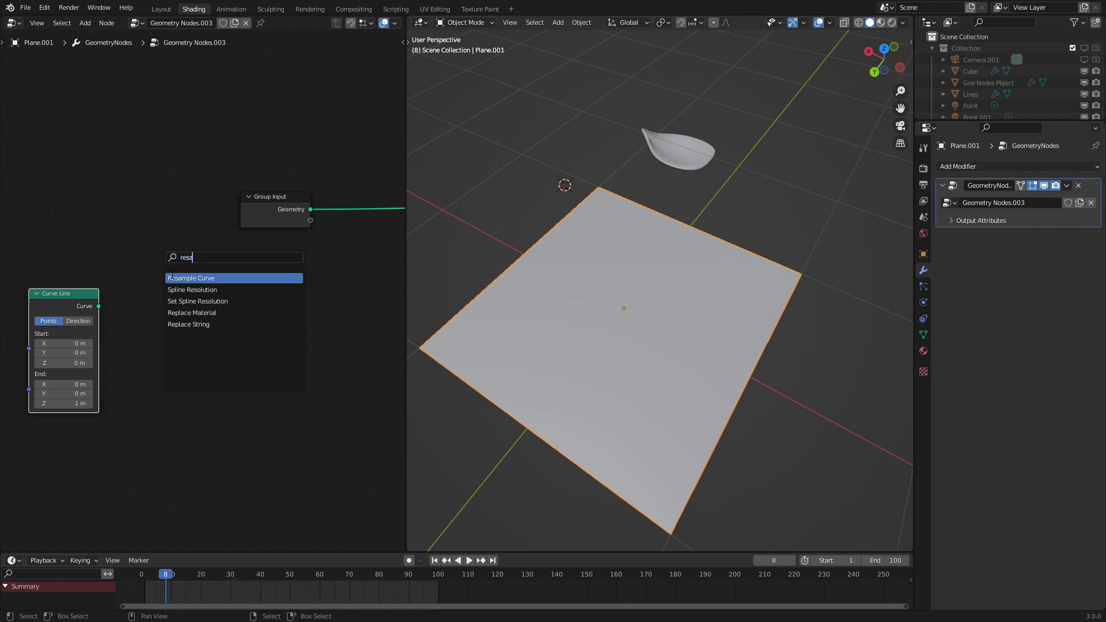
pyautogui.click(190, 277)
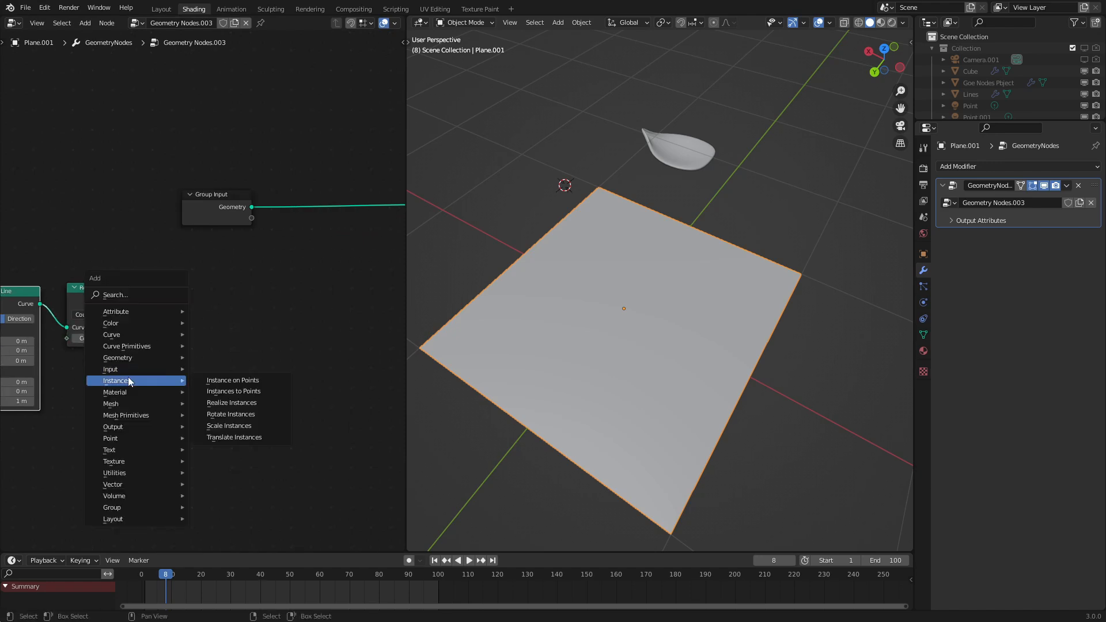
# - Feed the resampled curve into an Instance on Points node and drop the Leaf object into the tree
pyautogui.click(232, 380)
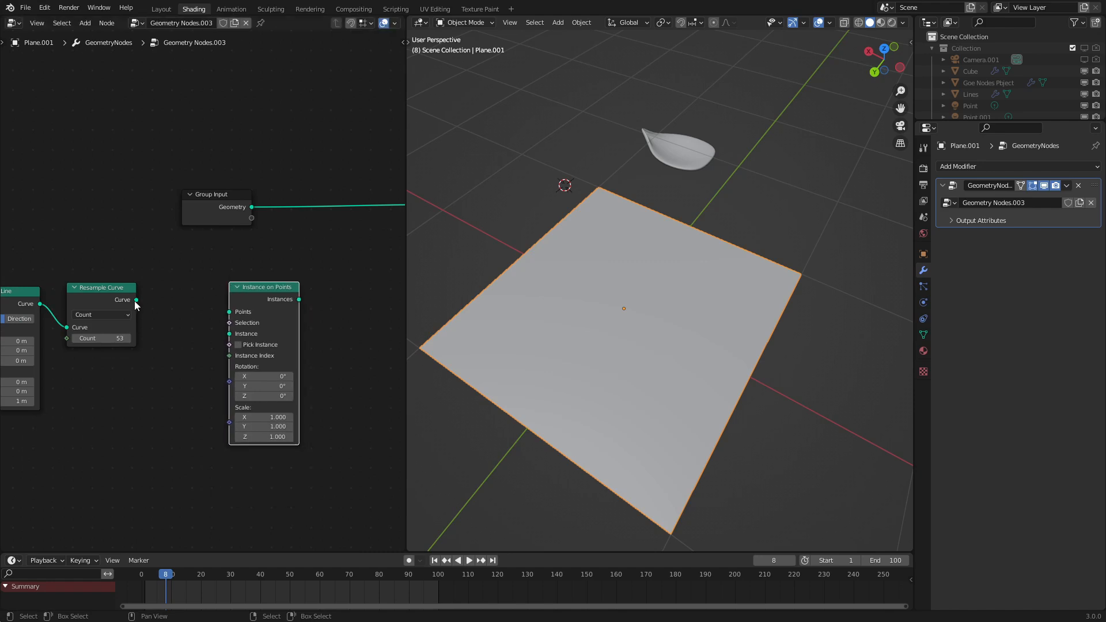
pyautogui.moveTo(134, 299); pyautogui.dragTo(228, 312)
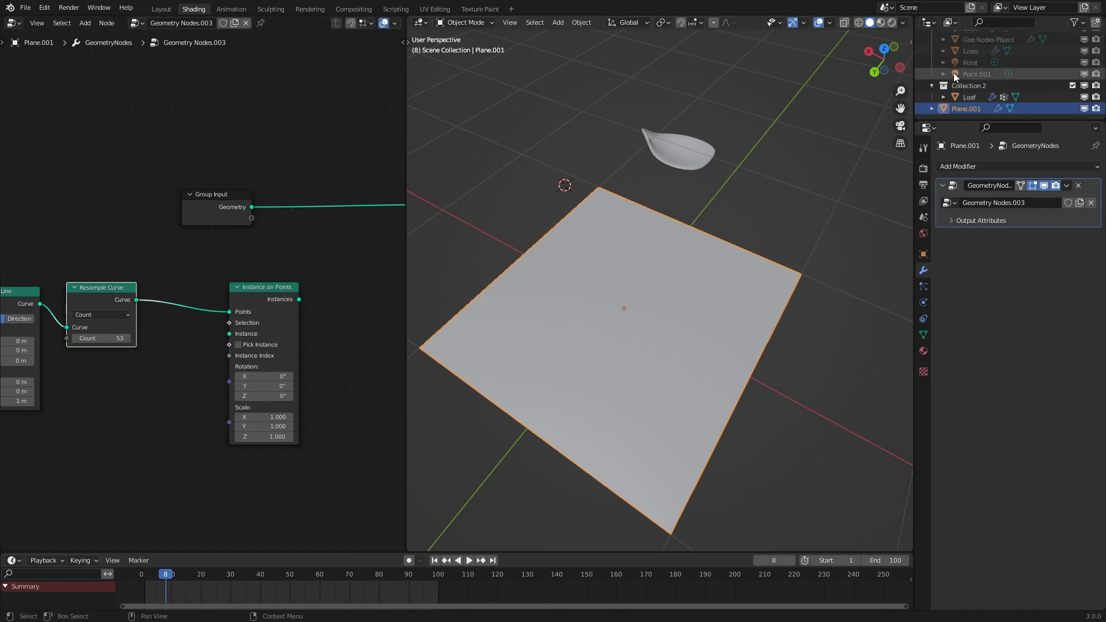
pyautogui.click(969, 96)
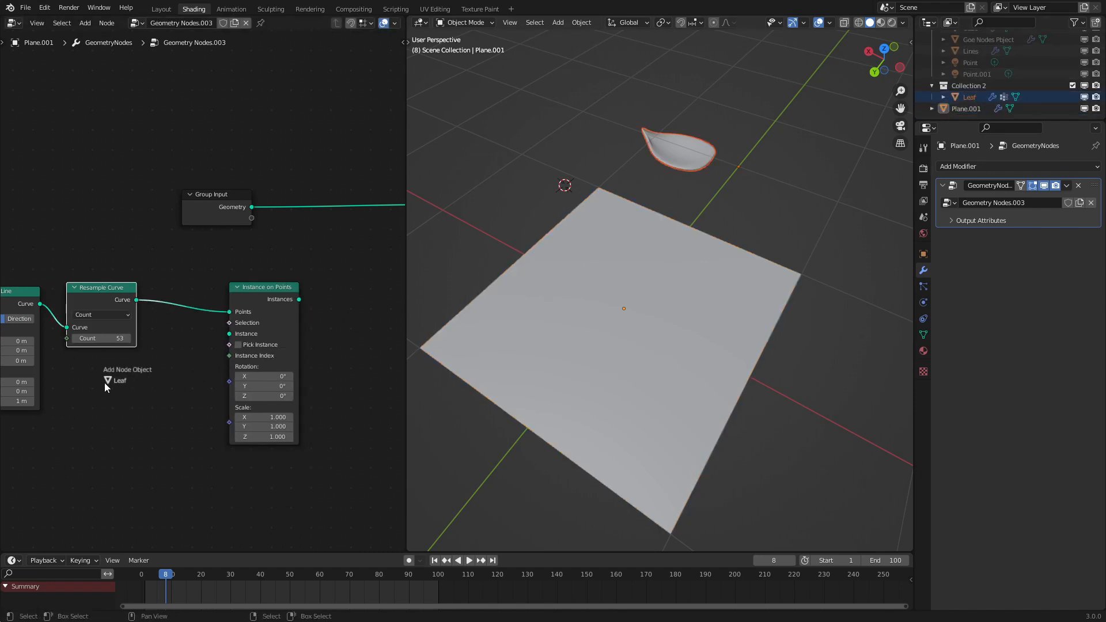
pyautogui.click(115, 380)
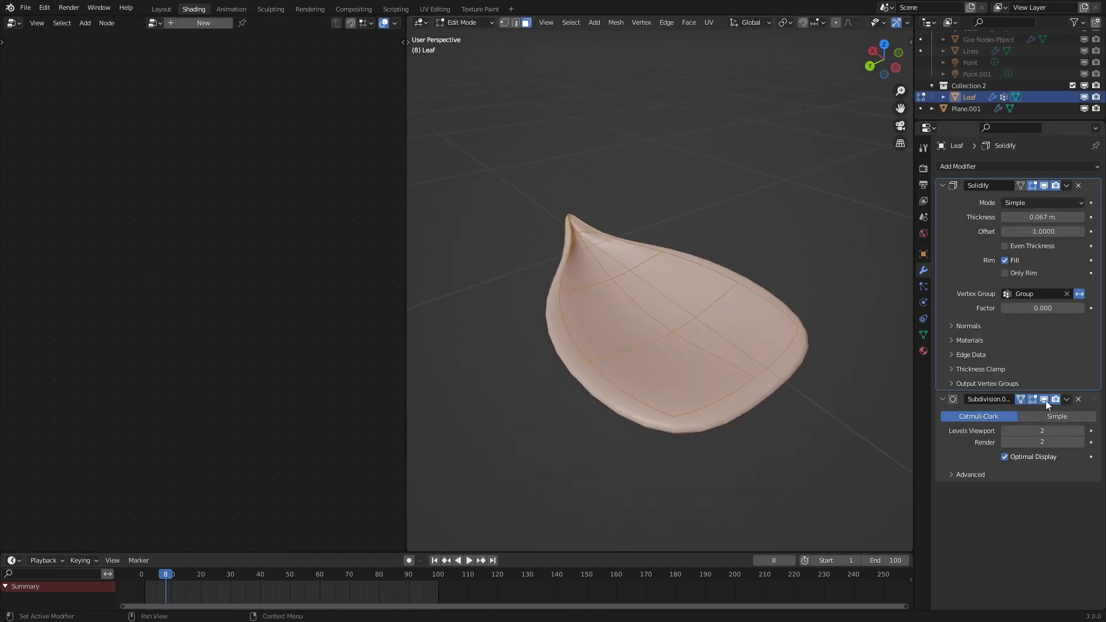
# - Review the Leaf object's Solidify and Subdivision modifier settings
pyautogui.click(1044, 399)
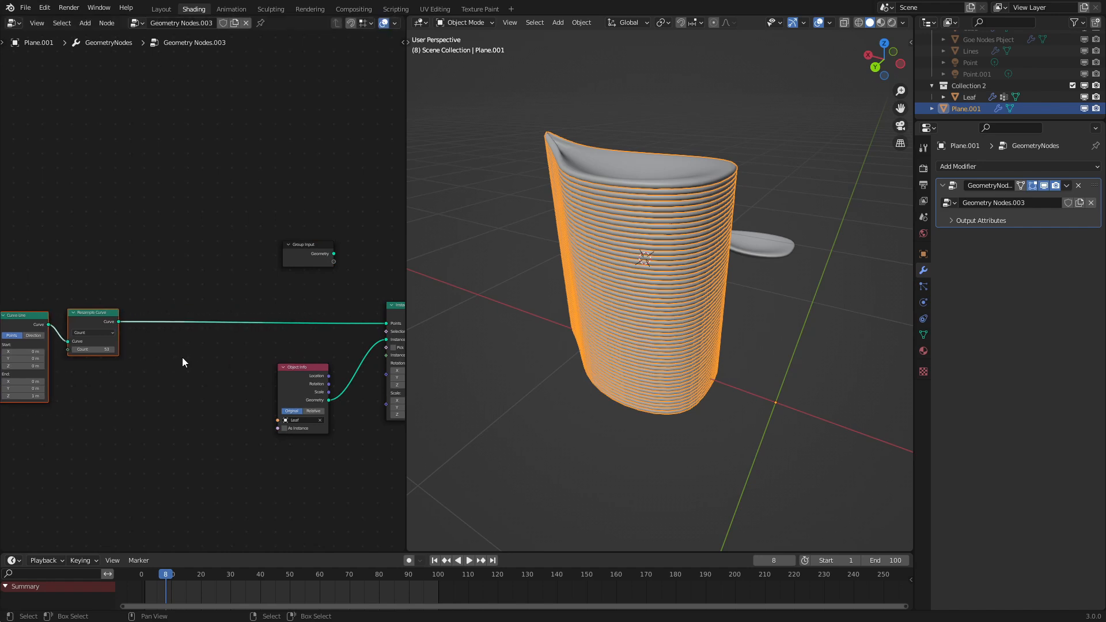
# - Add a Curve Parameter node to the tree
pyautogui.click(85, 23)
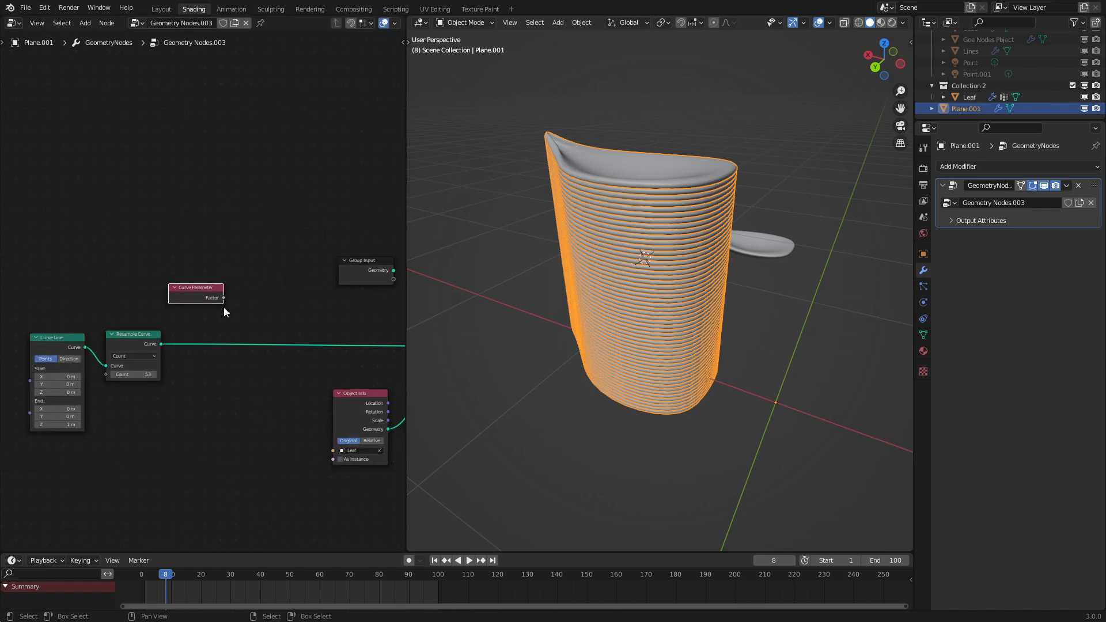
# - Remap the Curve Parameter through a Float Curve shaped into an arch
pyautogui.click(85, 23)
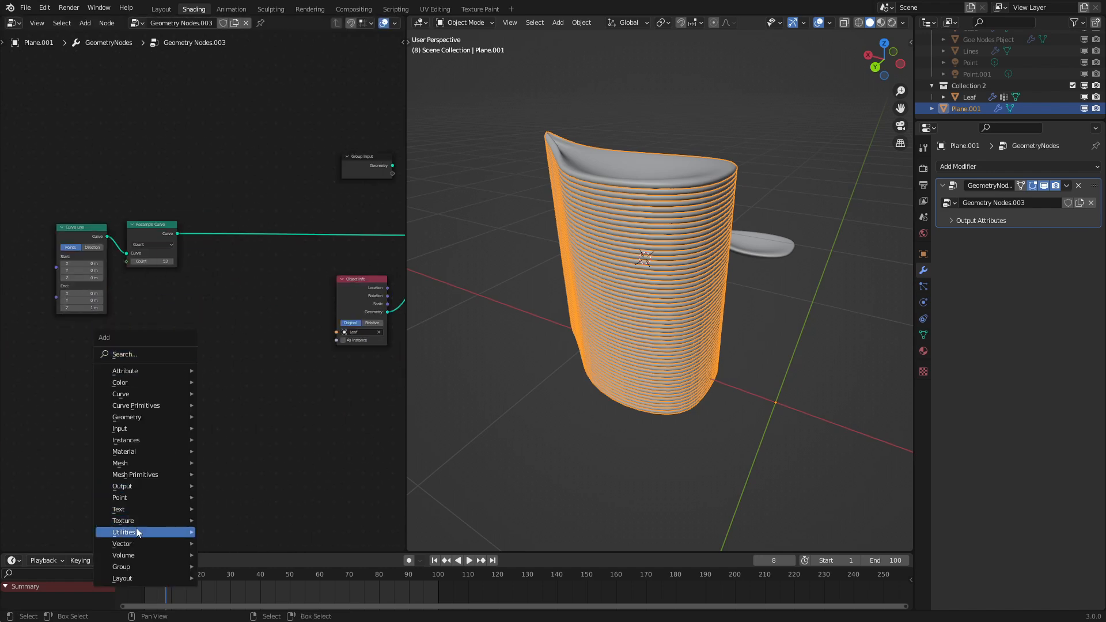
pyautogui.moveTo(123, 532)
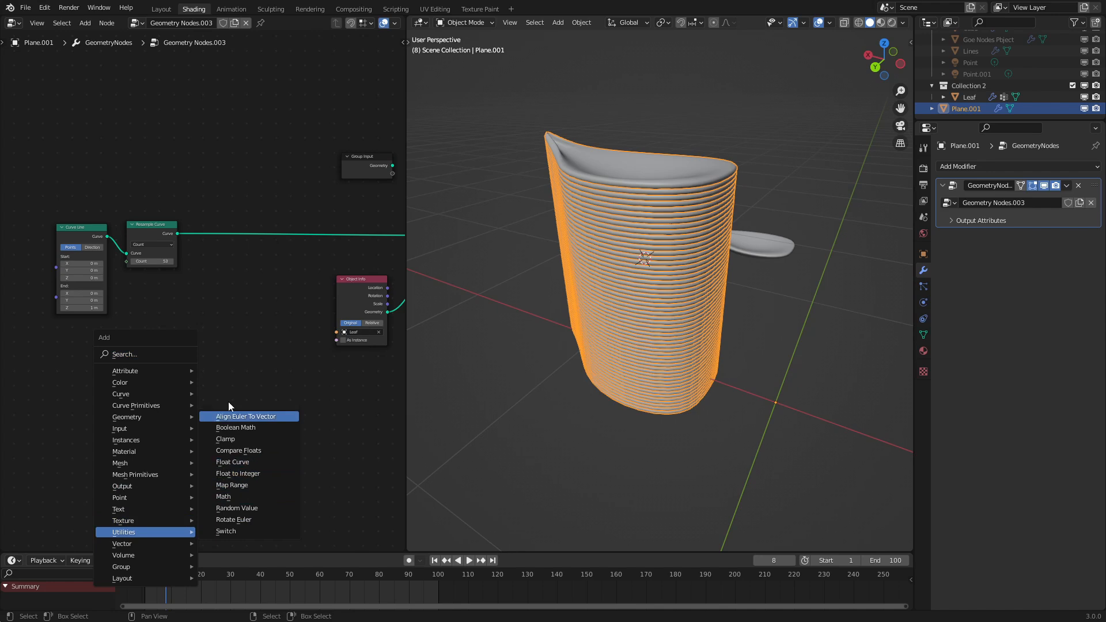
pyautogui.click(232, 462)
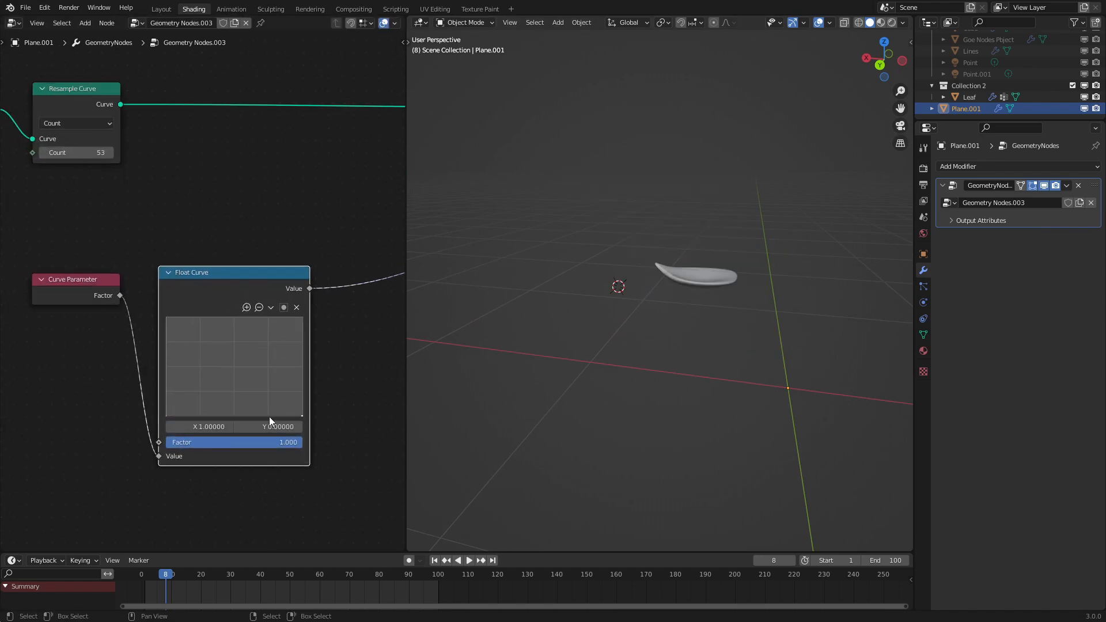
pyautogui.moveTo(300, 413); pyautogui.dragTo(201, 336)
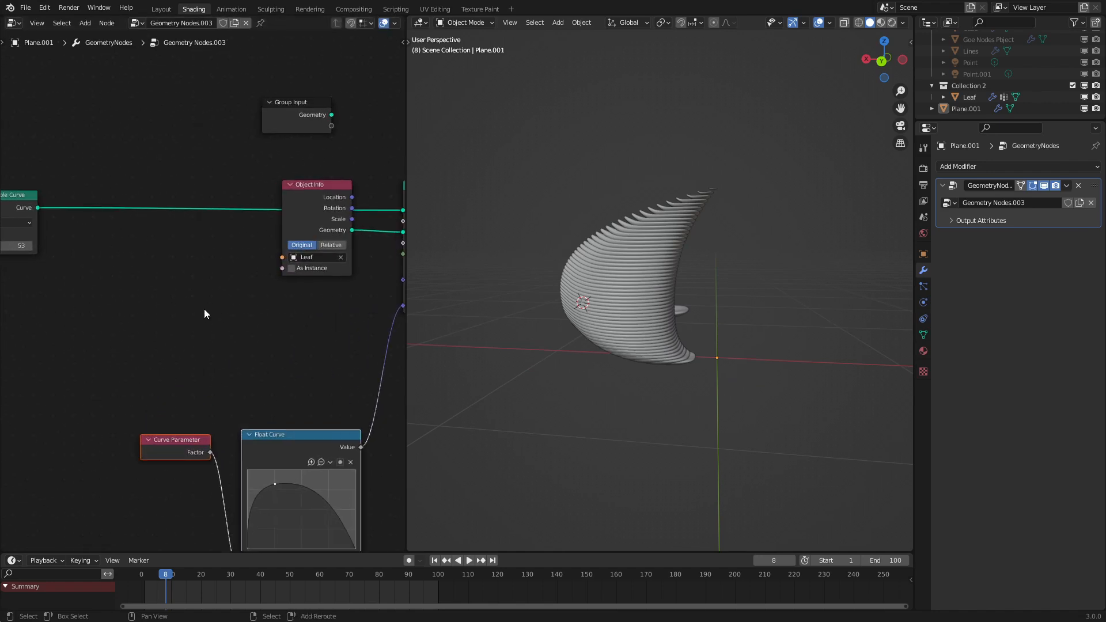
# - Drive leaf rotation with Index times a vector Multiply node, entering 0.060 for Z
pyautogui.click(207, 315)
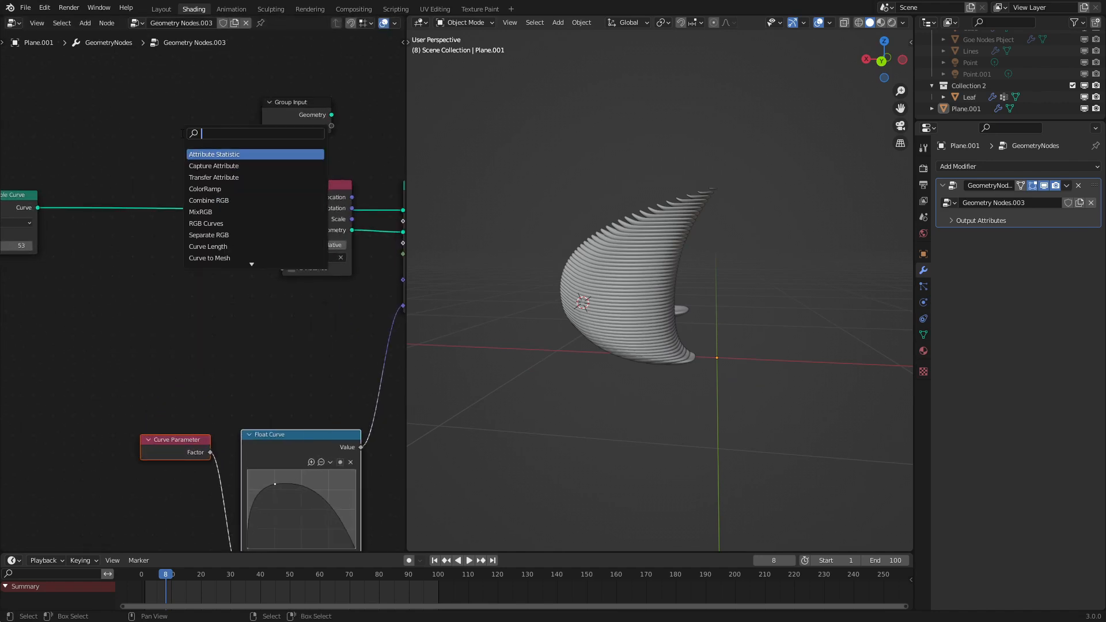
pyautogui.click(214, 154)
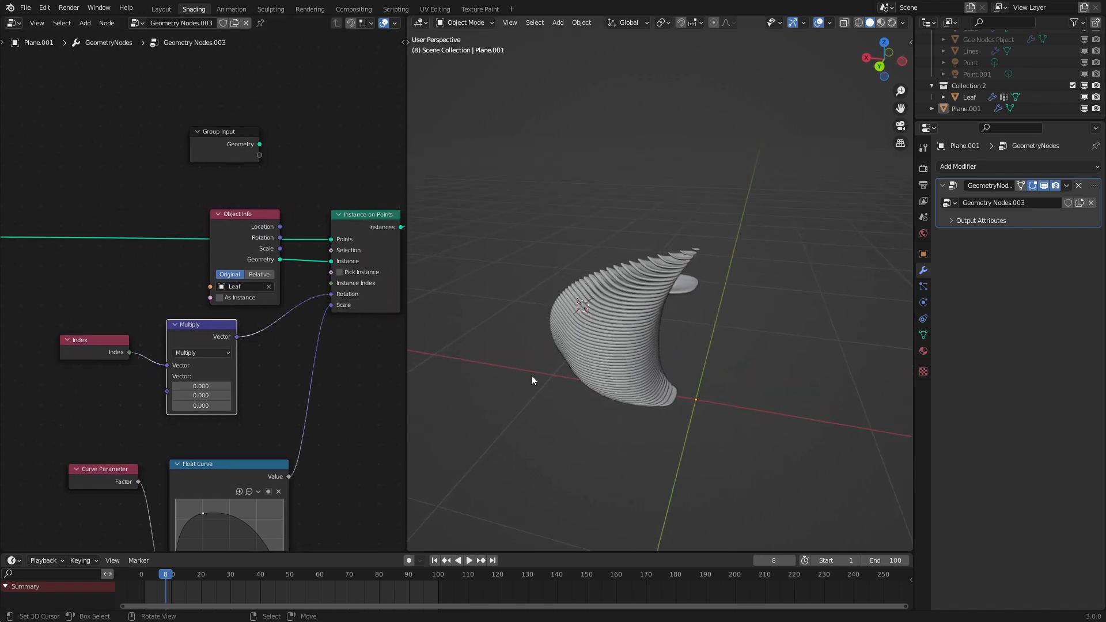
pyautogui.write('0.060')
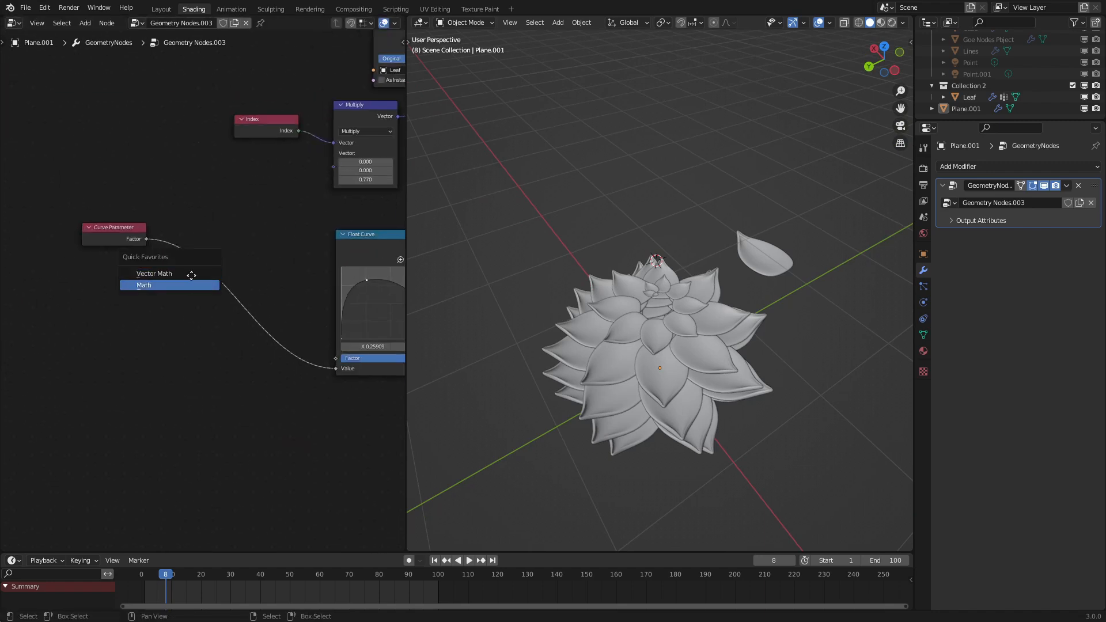
# - Insert Add and Fraction nodes before Float Curve, driving the Add value with #frame/24
pyautogui.click(144, 285)
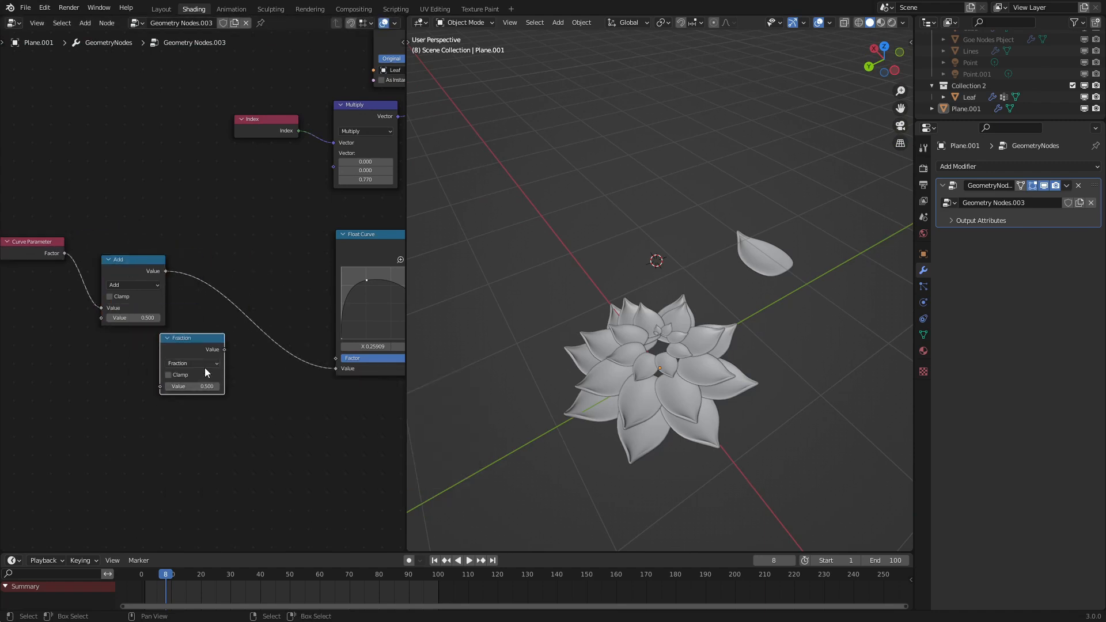
pyautogui.moveTo(192, 337); pyautogui.dragTo(235, 274)
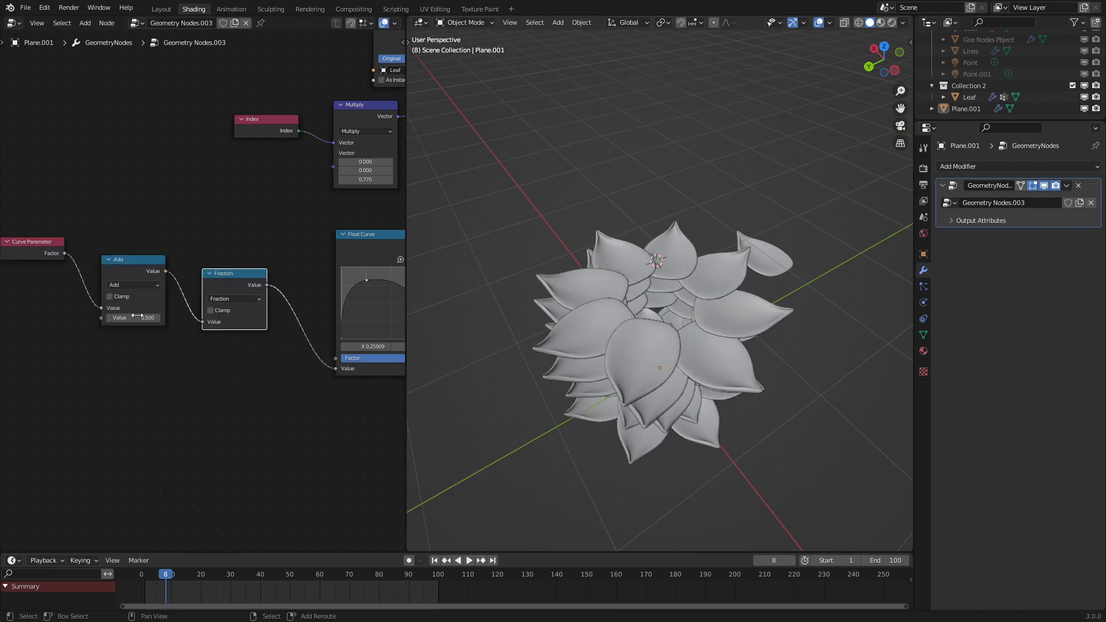
pyautogui.click(133, 317)
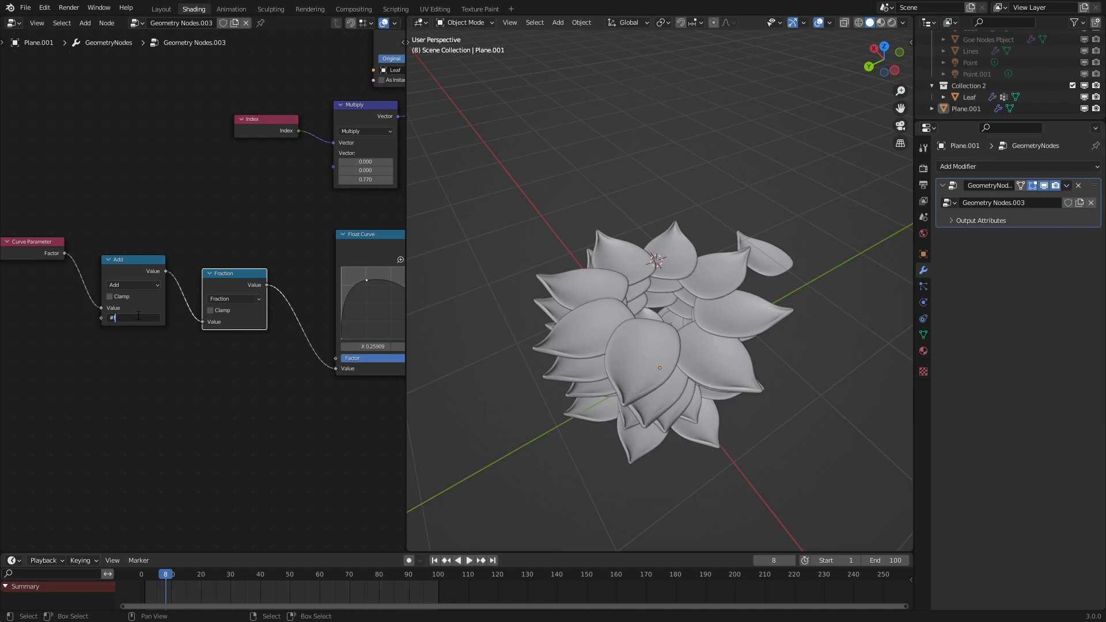
pyautogui.write('frame')
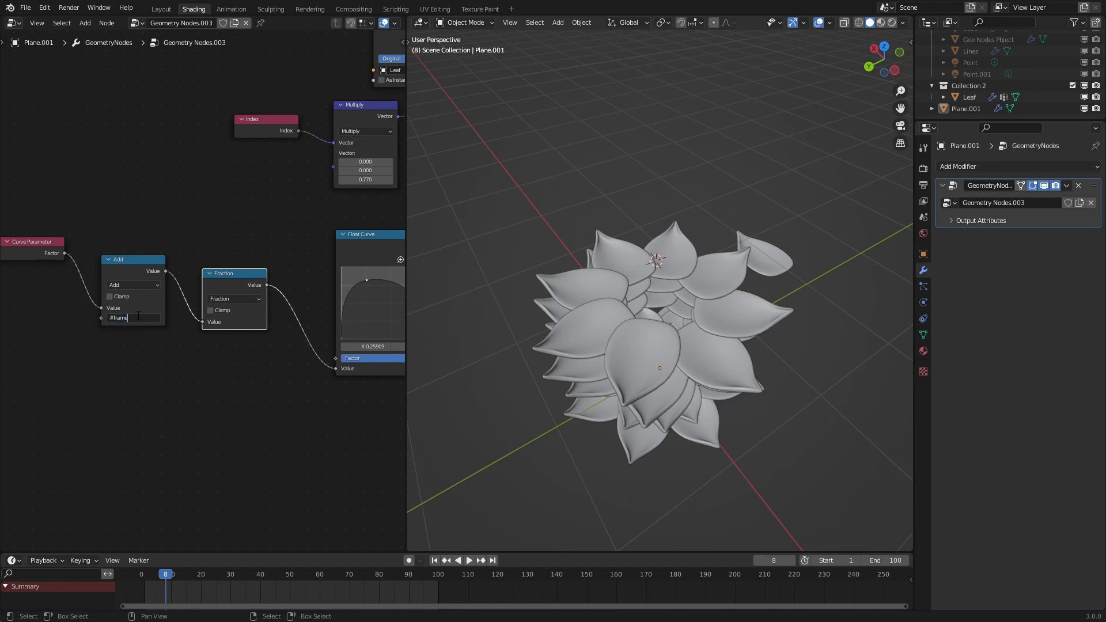
pyautogui.write('/24')
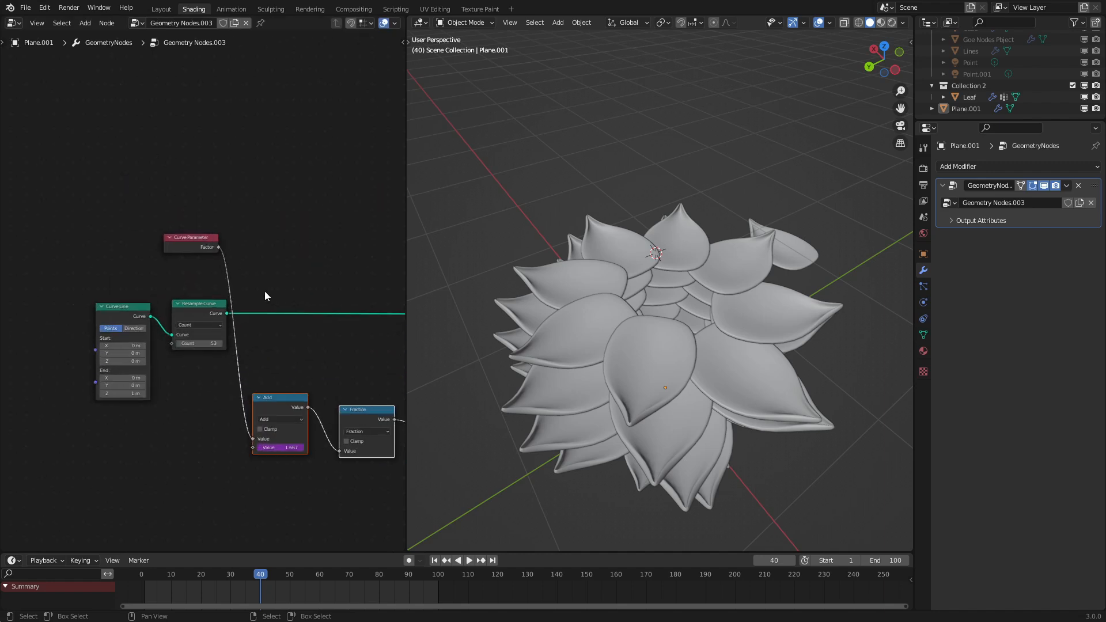
pyautogui.moveTo(301, 246)
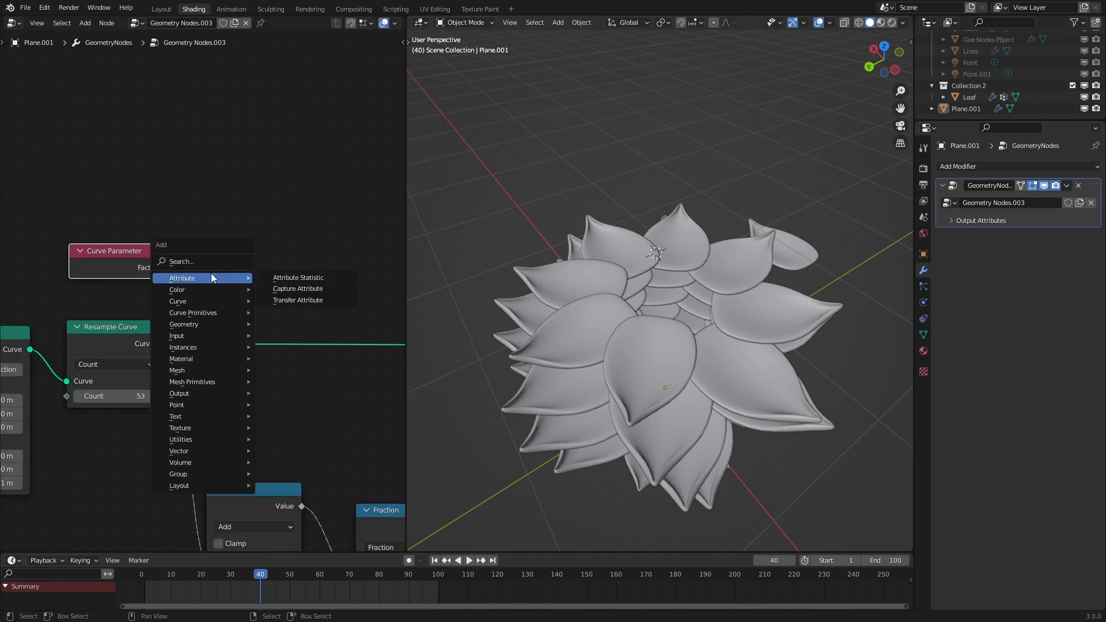
# - Add a Capture Attribute node after Resample Curve and set Curve Line end Z to 0.001
pyautogui.click(298, 288)
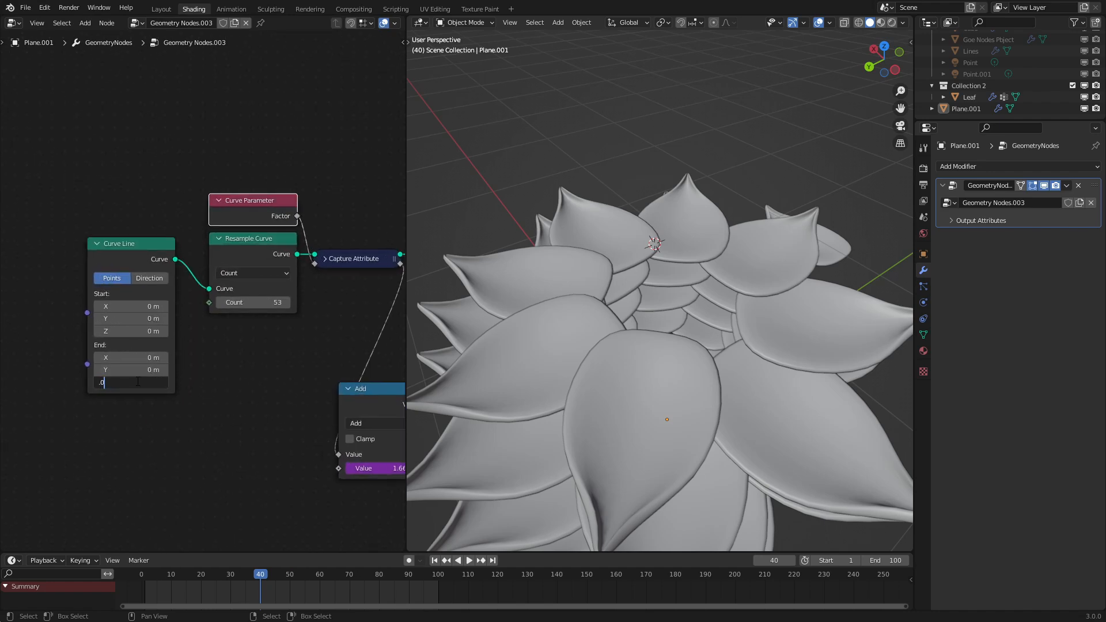
pyautogui.write('0.001')
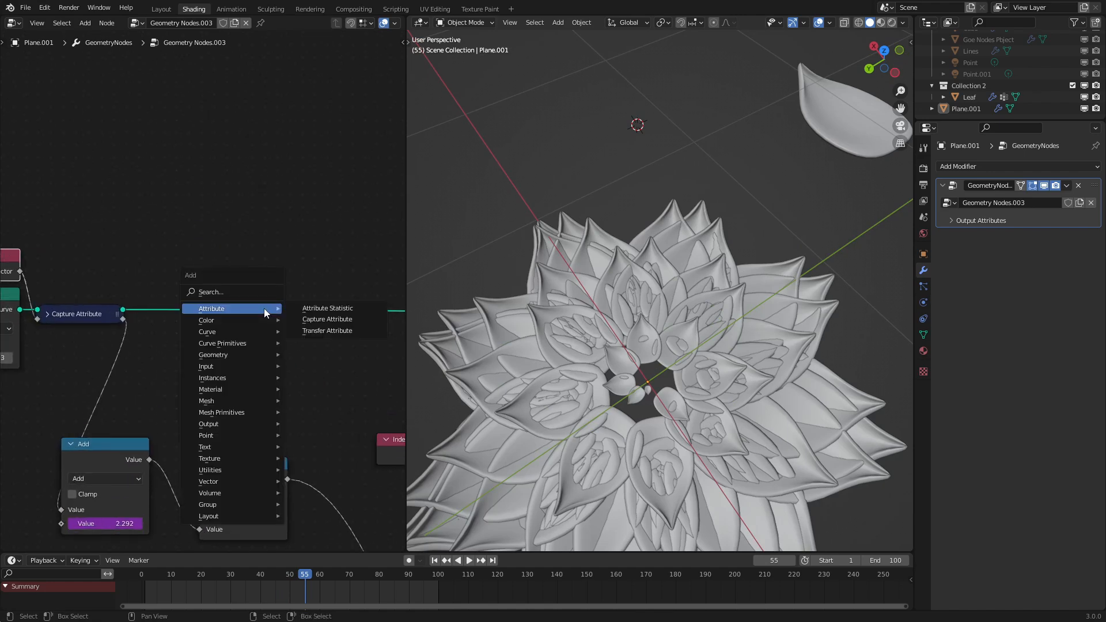
# - Add a Set Position node after Capture Attribute with a Vector Math node for the offset
pyautogui.click(328, 320)
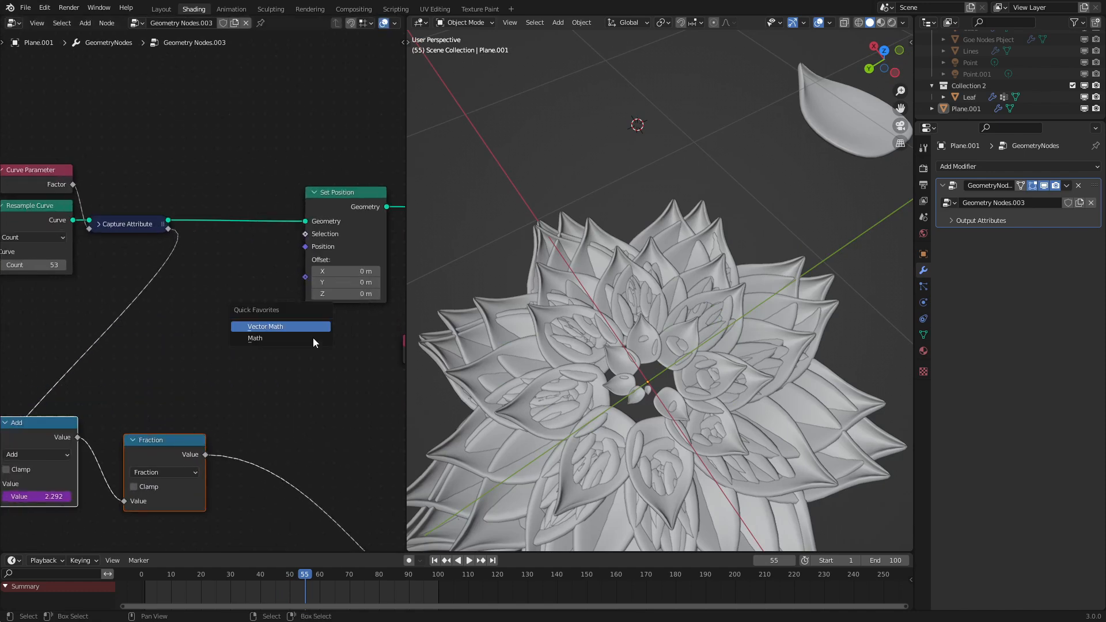
pyautogui.click(266, 326)
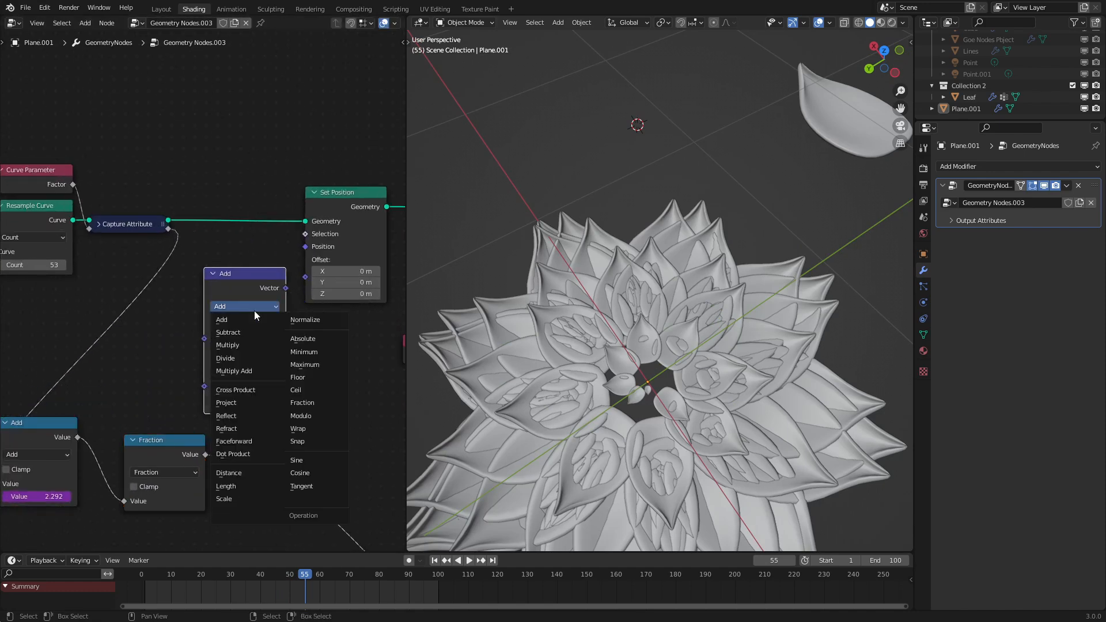
pyautogui.click(227, 346)
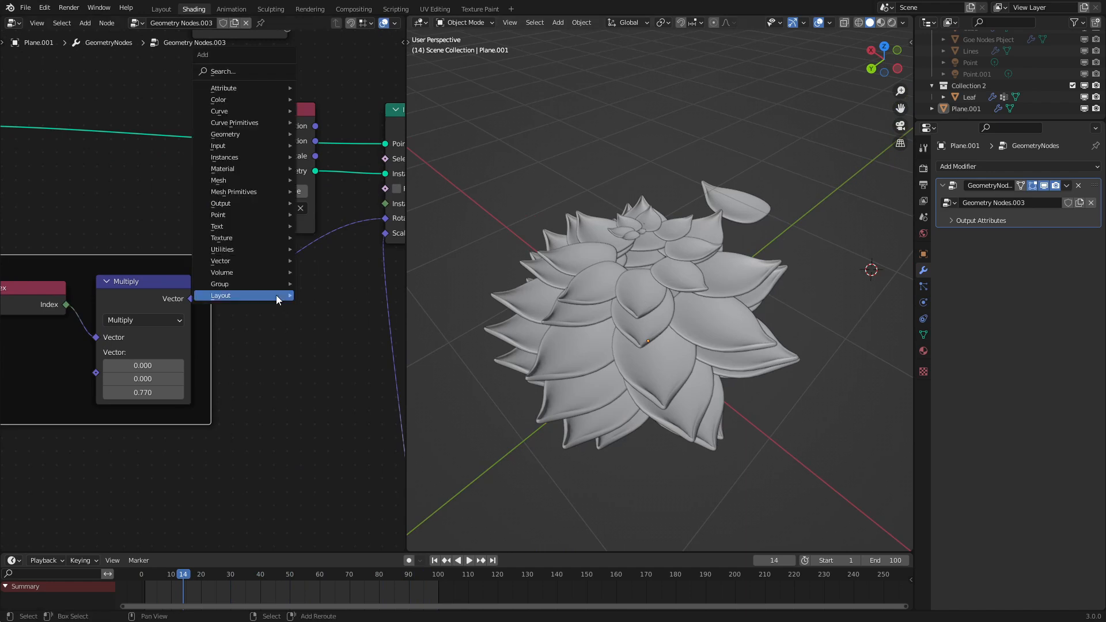
pyautogui.moveTo(222, 250)
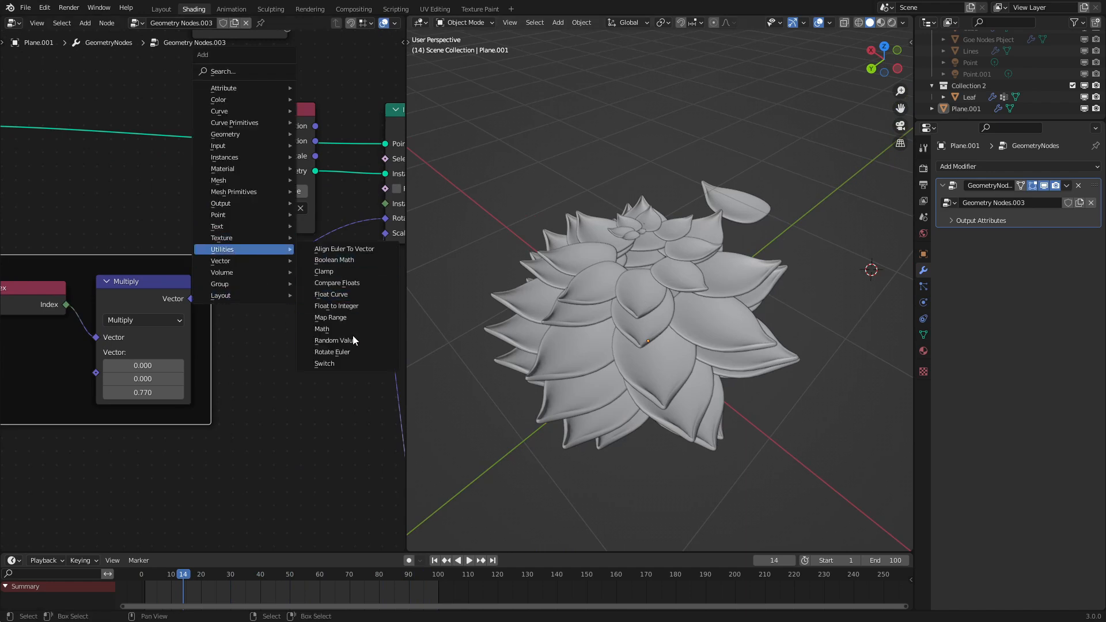
# - Add a Rotate Euler node on the rotation link and set it to Local space
pyautogui.click(332, 352)
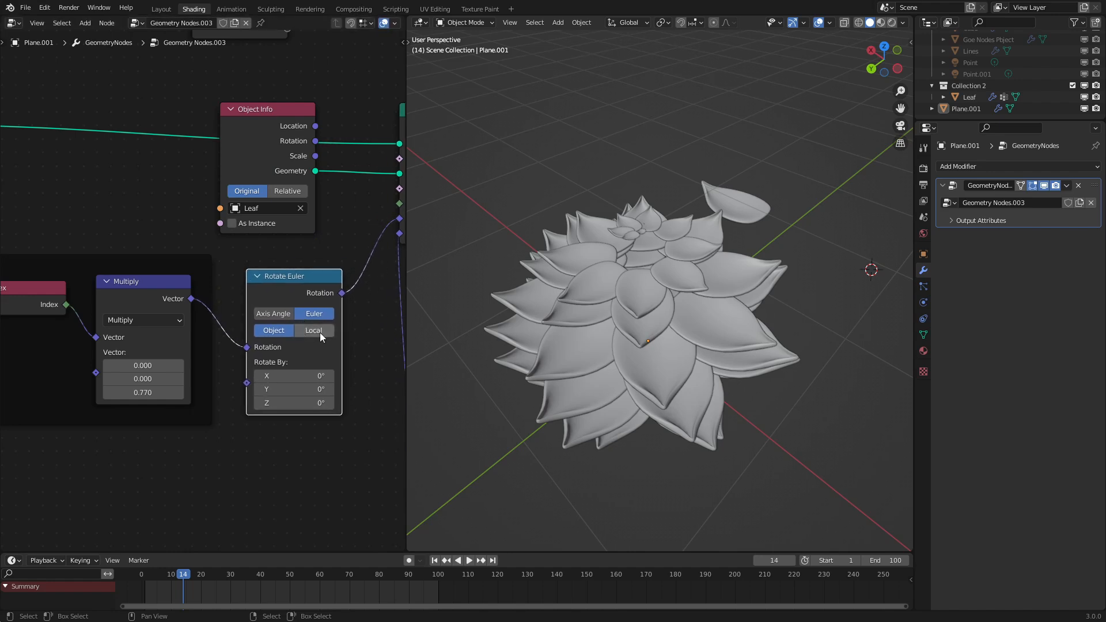
pyautogui.click(273, 313)
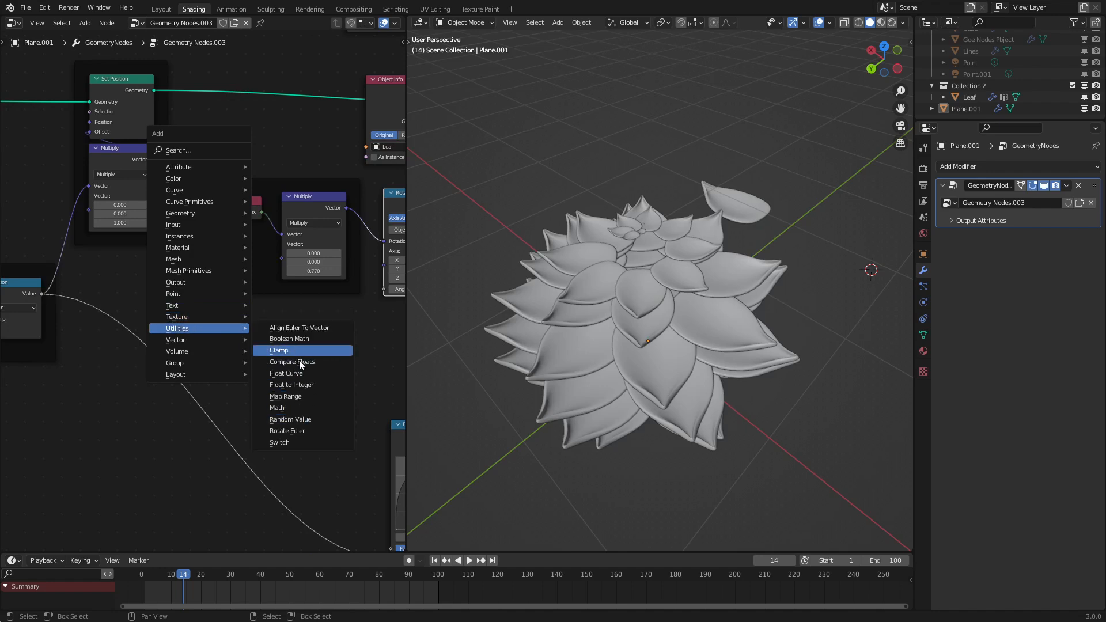
pyautogui.moveTo(291, 419)
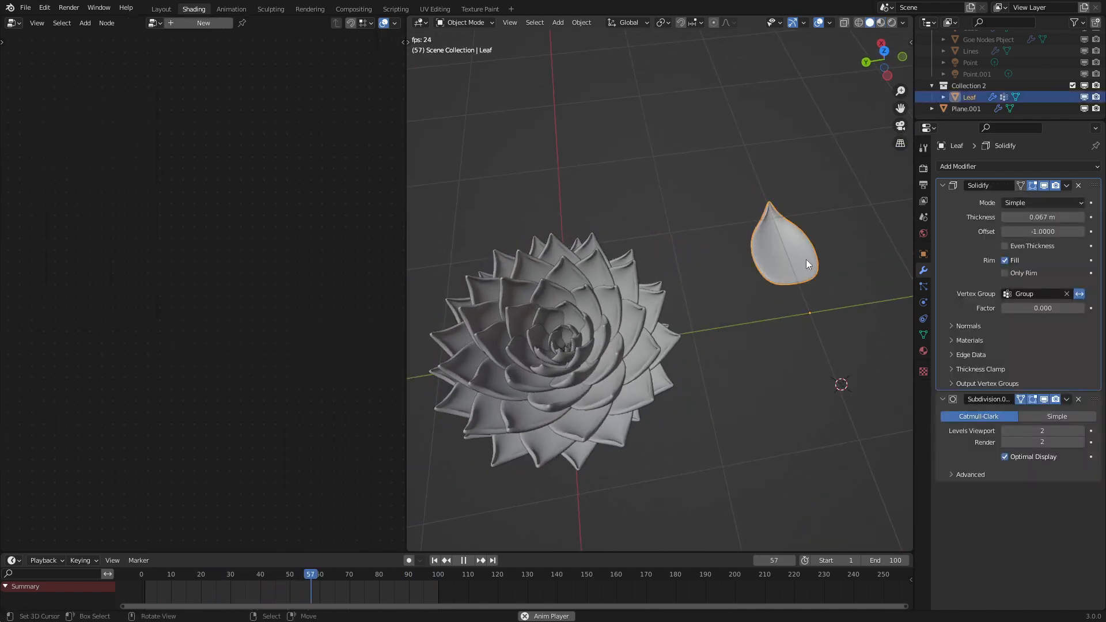
# - Switch the editor to the Shader Editor showing the Leaf material's node tree
pyautogui.click(10, 23)
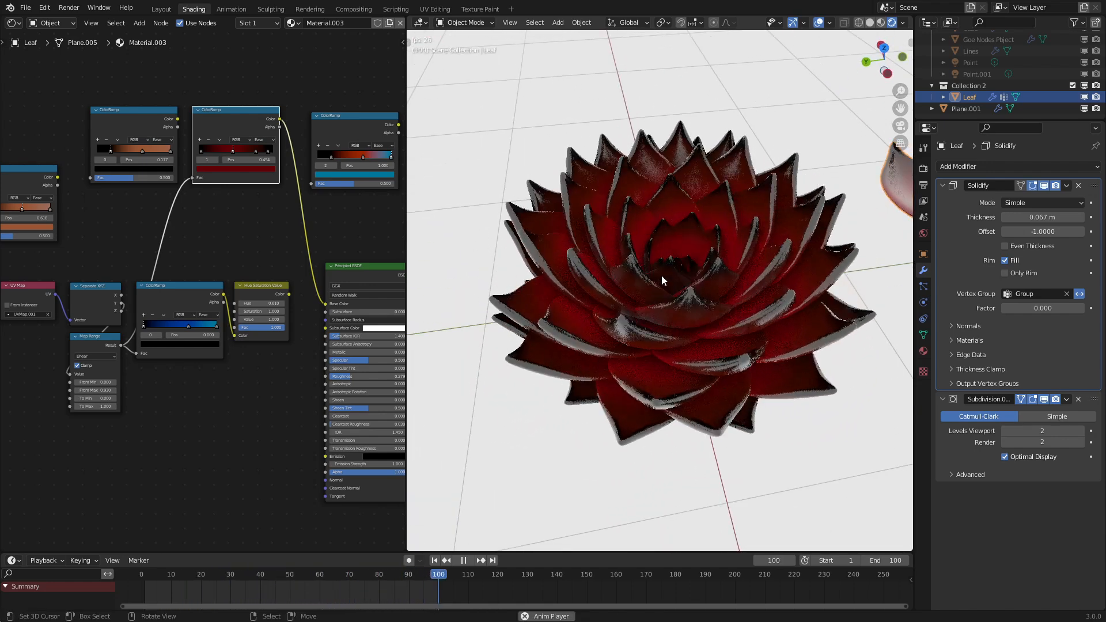
# - Adjust the ColorRamp colour so the rendered flower turns purple
pyautogui.click(296, 591)
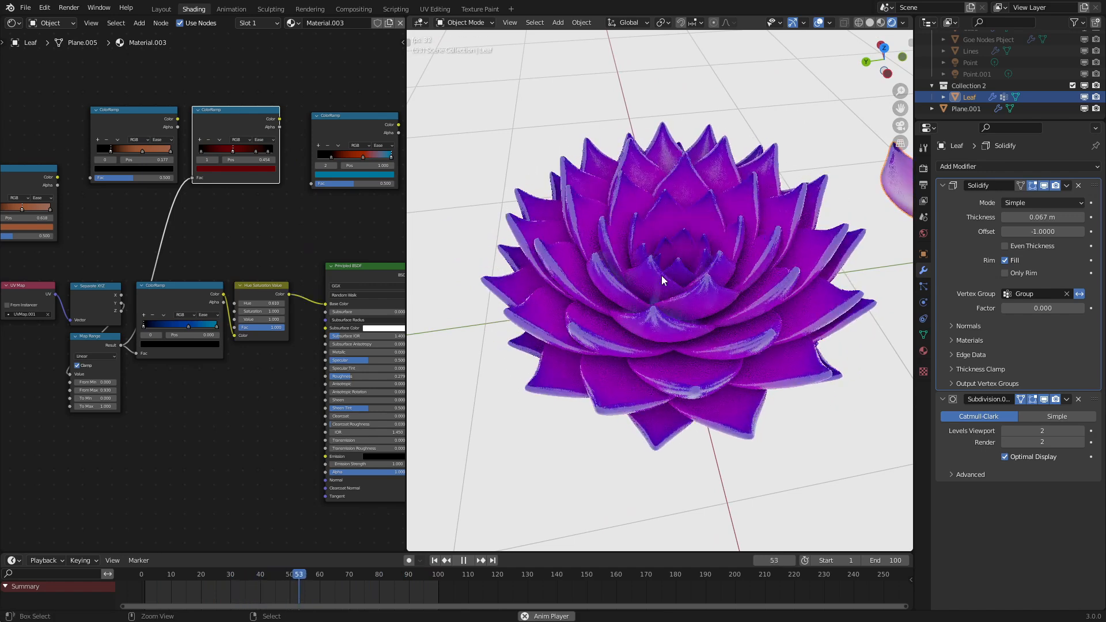